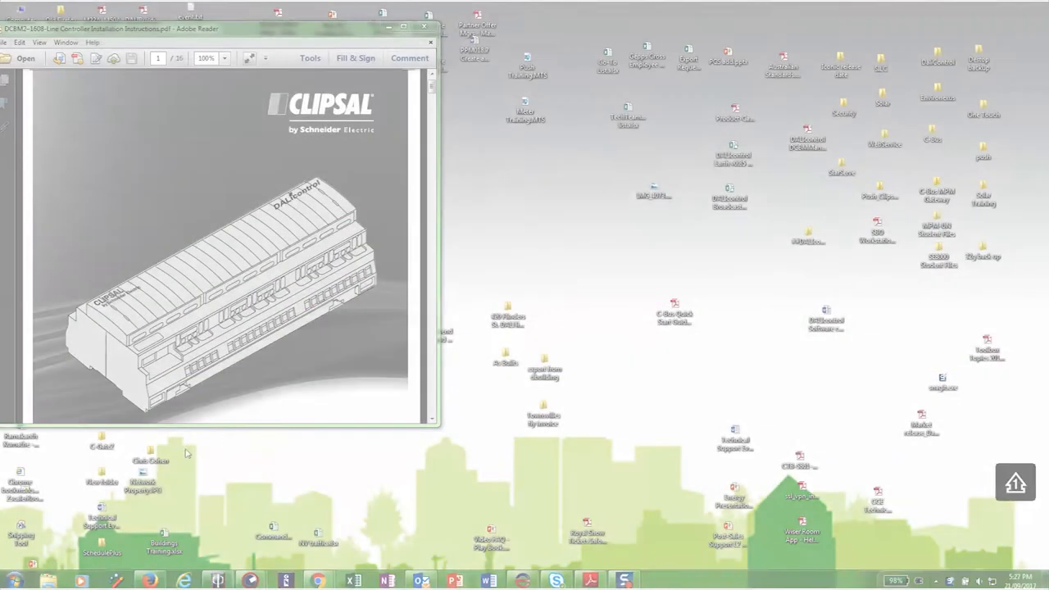
Bring up the Windows Start menu over the Clipsal DALI installation instructions PDF.
{"action": "left_click", "coordinate": [9, 580]}
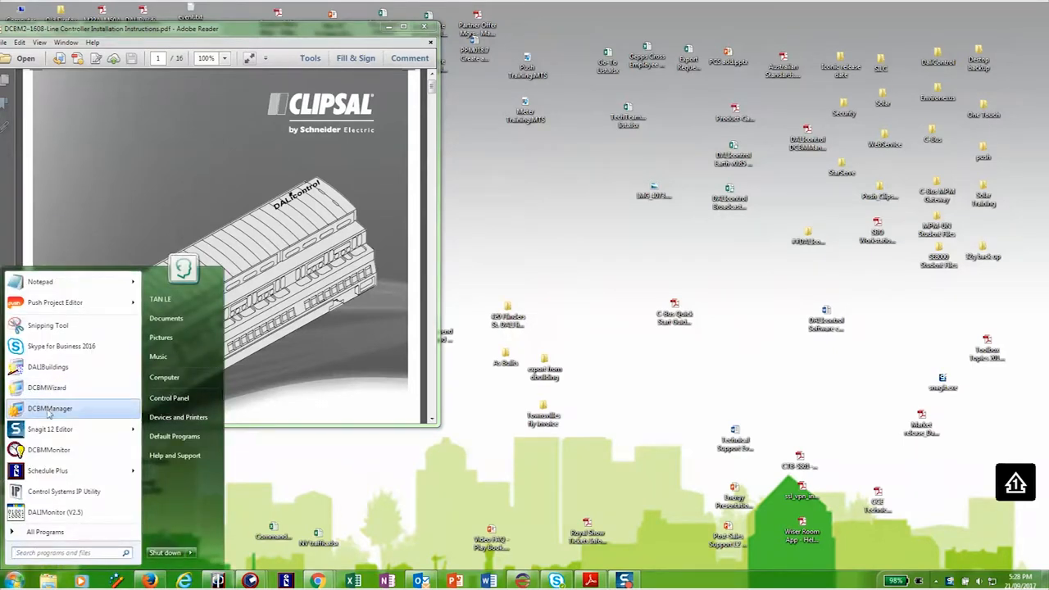
{"action": "mouse_move", "coordinate": [334, 314]}
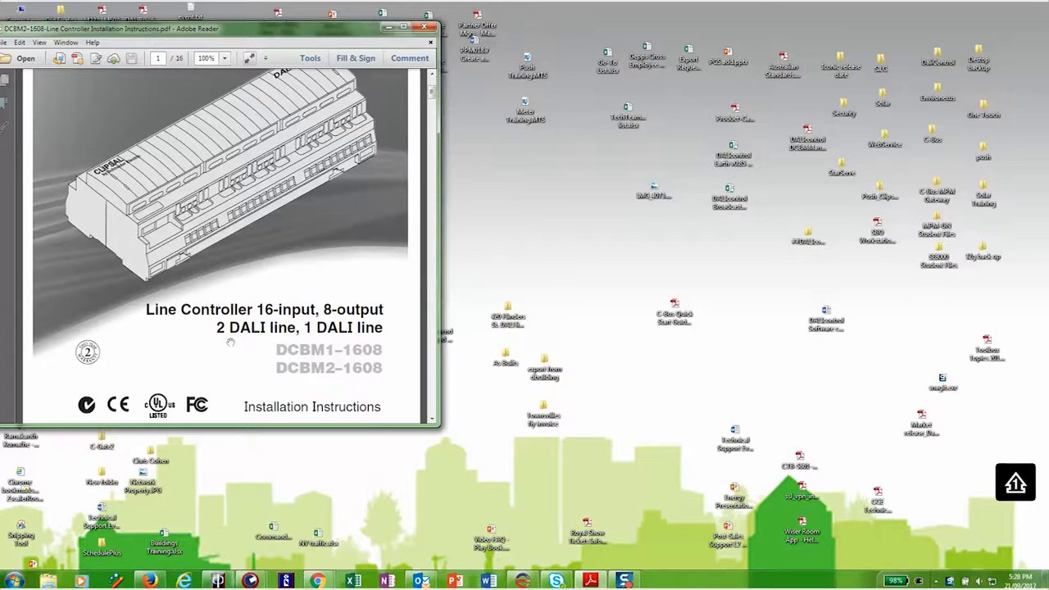
{"action": "mouse_move", "coordinate": [59, 484]}
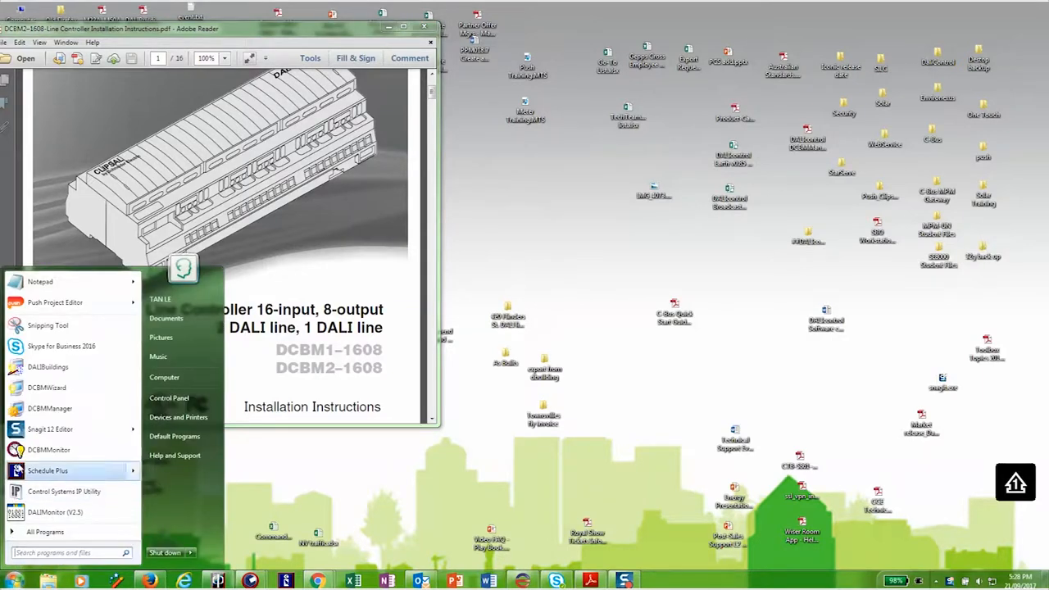
Launch DCBM Manager and select the found BM2660-DALI TEST BOX controller at version 2696.
{"action": "left_click", "coordinate": [50, 408]}
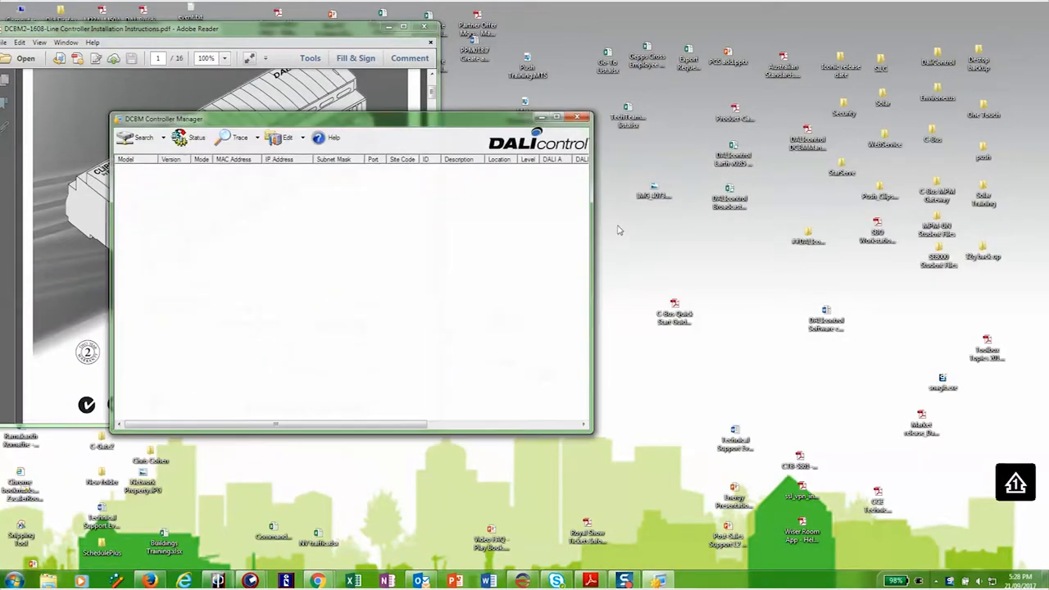
{"action": "left_click_drag", "start_coordinate": [352, 118], "coordinate": [708, 102]}
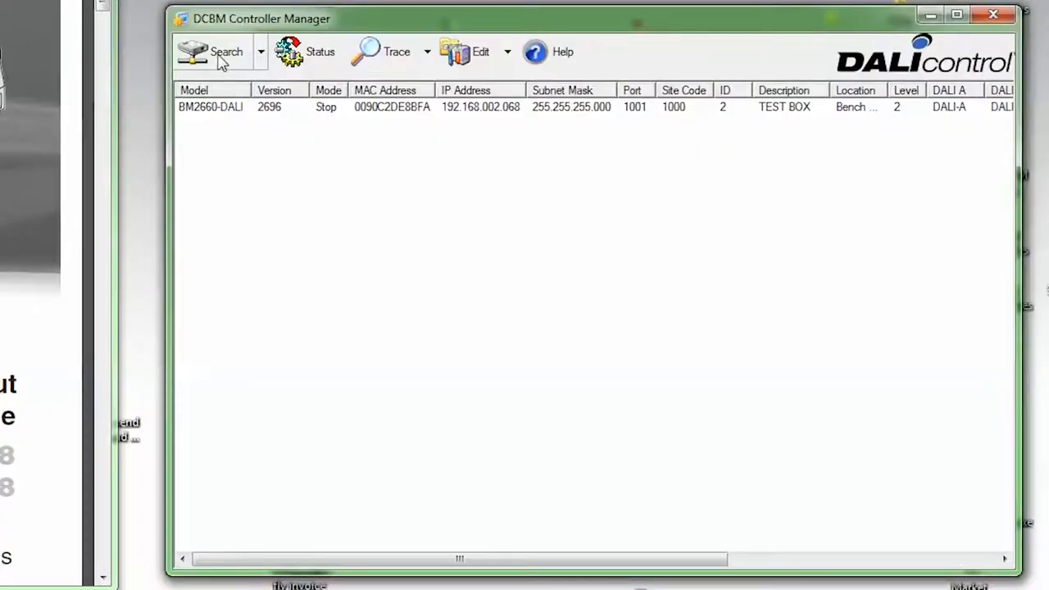
{"action": "left_click", "coordinate": [328, 106]}
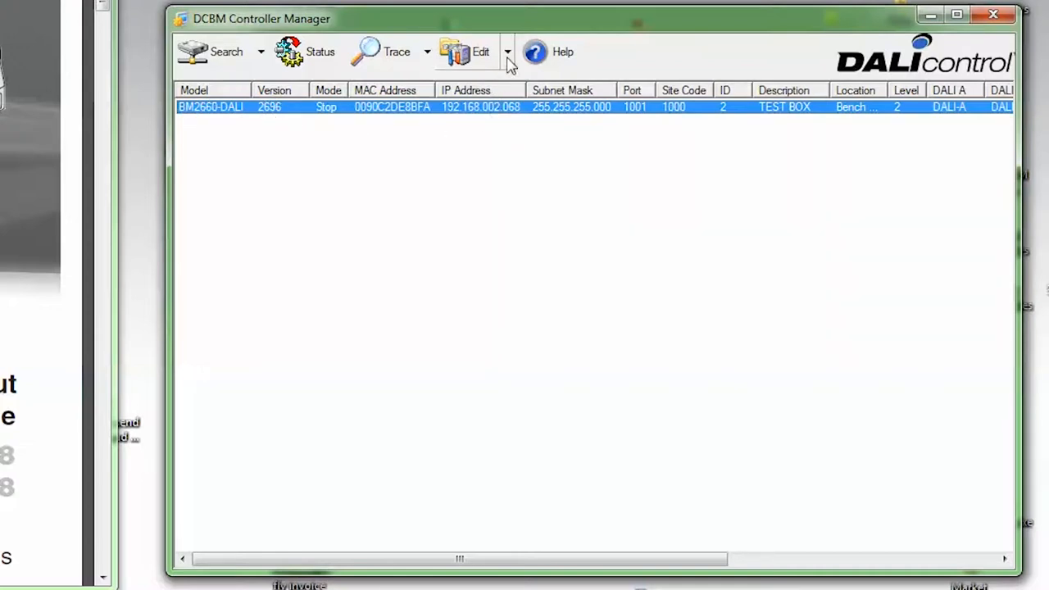
Start the Firmware utility from the Edit menu for the DCBM2-1608 board running v2.60.96.
{"action": "left_click", "coordinate": [509, 51]}
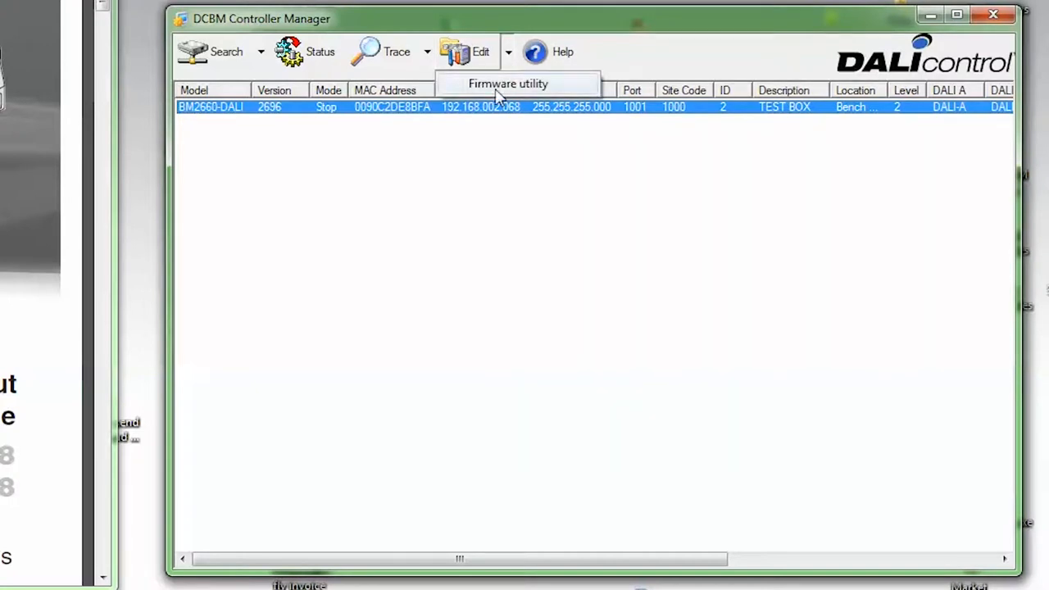
{"action": "left_click", "coordinate": [508, 83]}
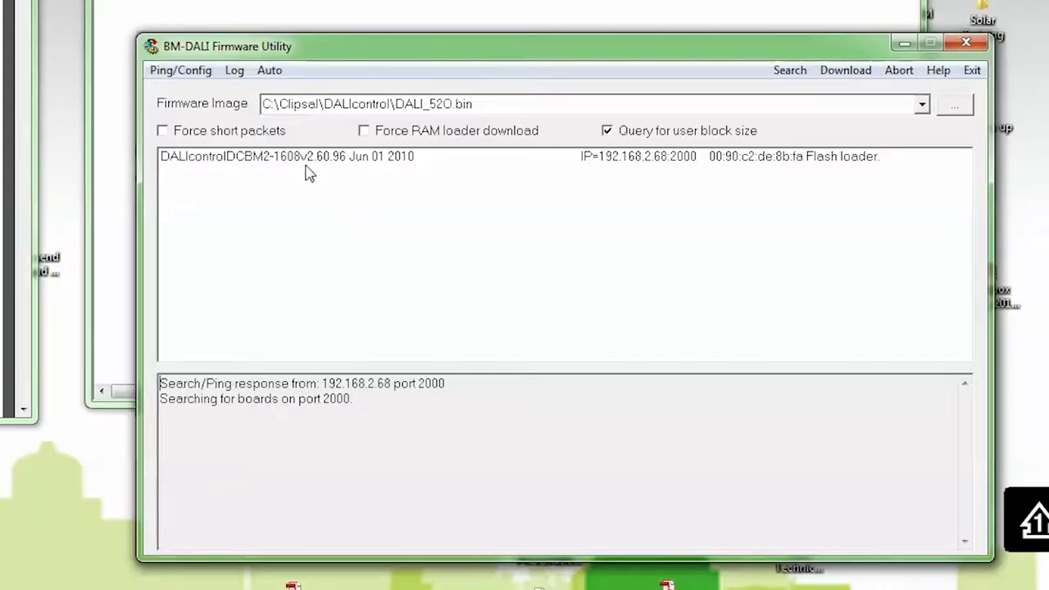
{"action": "mouse_move", "coordinate": [385, 162]}
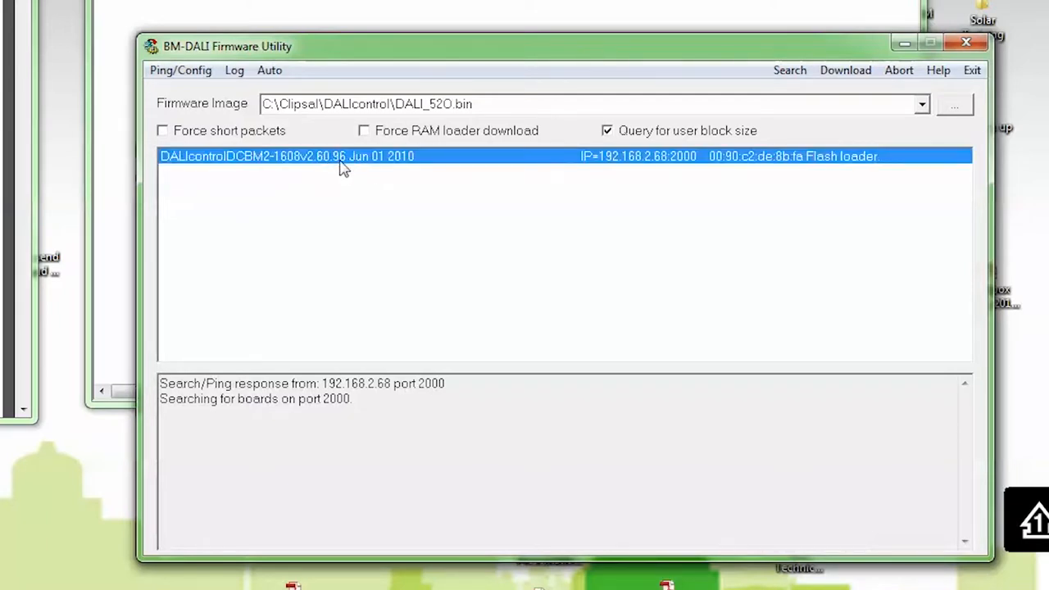
{"action": "mouse_move", "coordinate": [954, 118]}
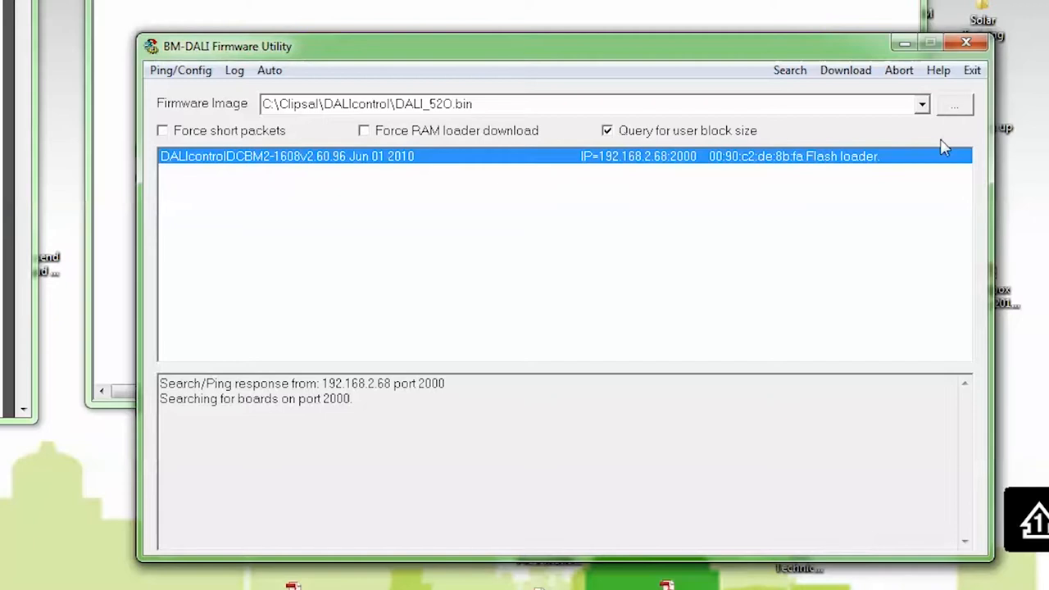
{"action": "mouse_move", "coordinate": [960, 111]}
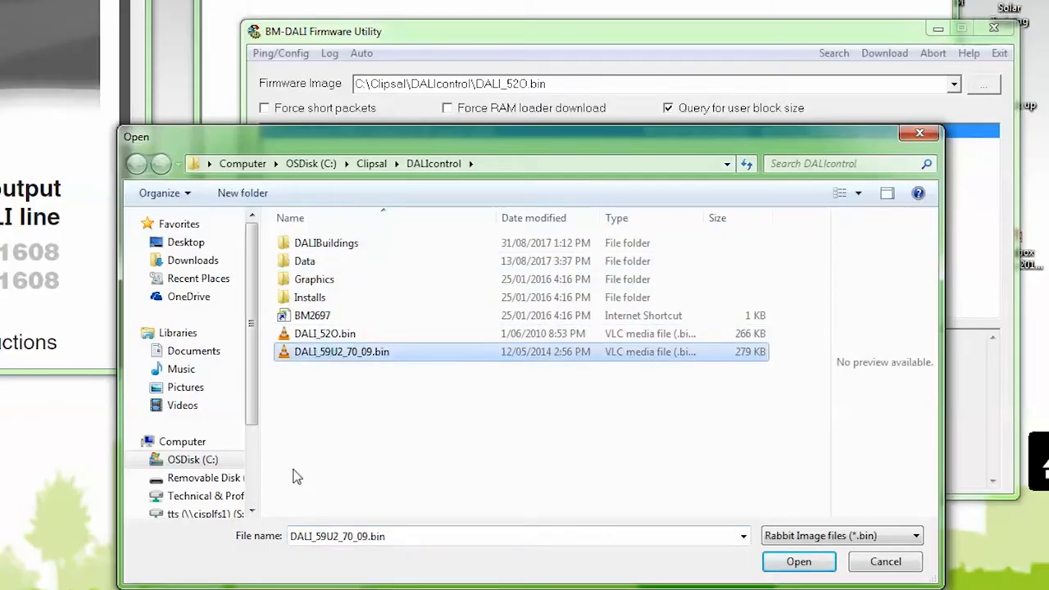
{"action": "mouse_move", "coordinate": [367, 374]}
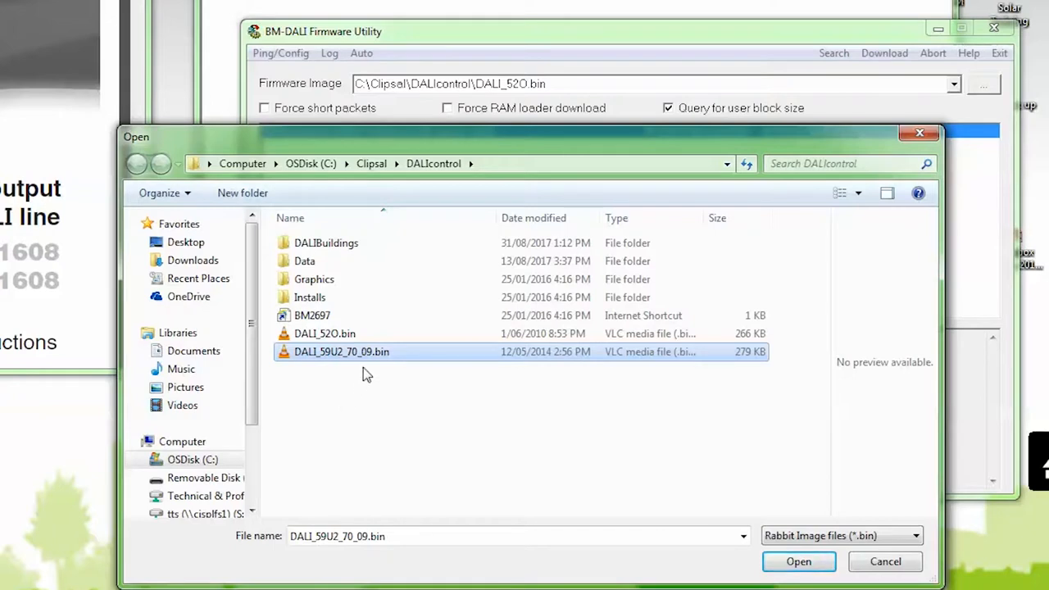
{"action": "mouse_move", "coordinate": [485, 443]}
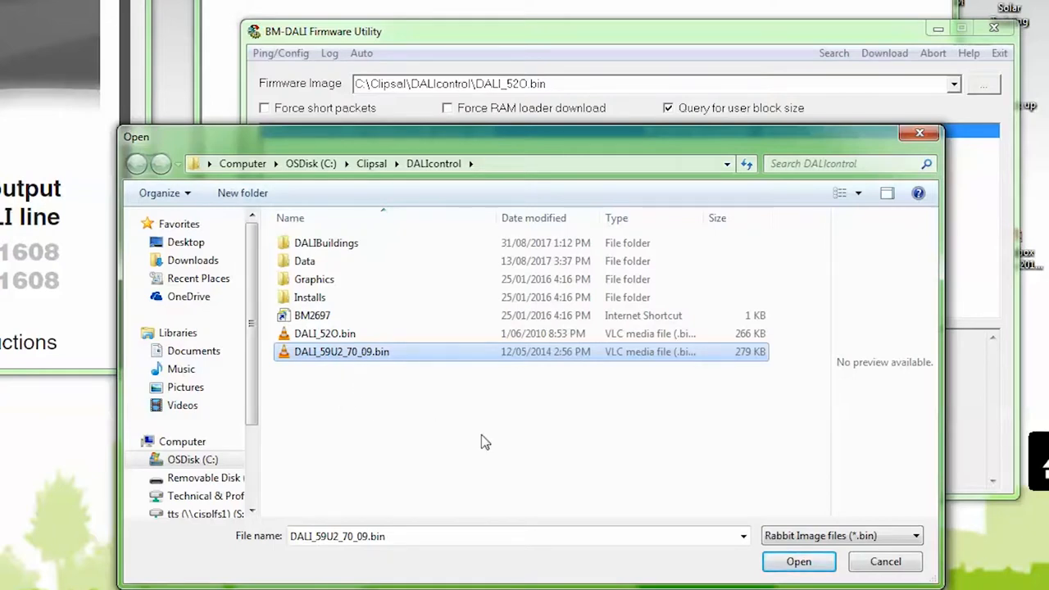
Load DALI_59U2_70_09.bin as the firmware image and reselect the DCBM2-1608 board.
{"action": "left_click", "coordinate": [798, 560]}
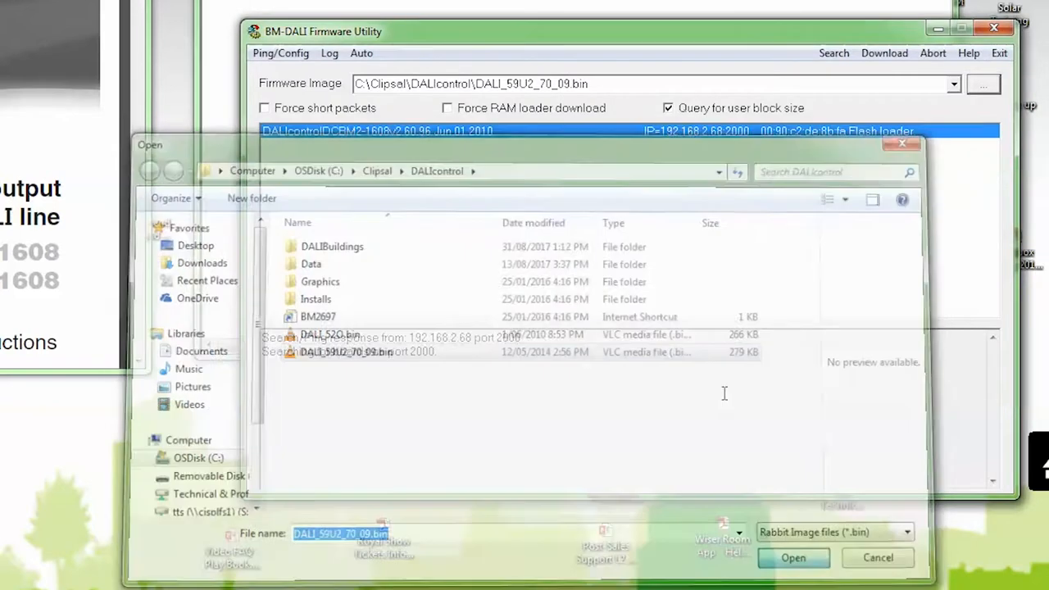
{"action": "left_click", "coordinate": [793, 557]}
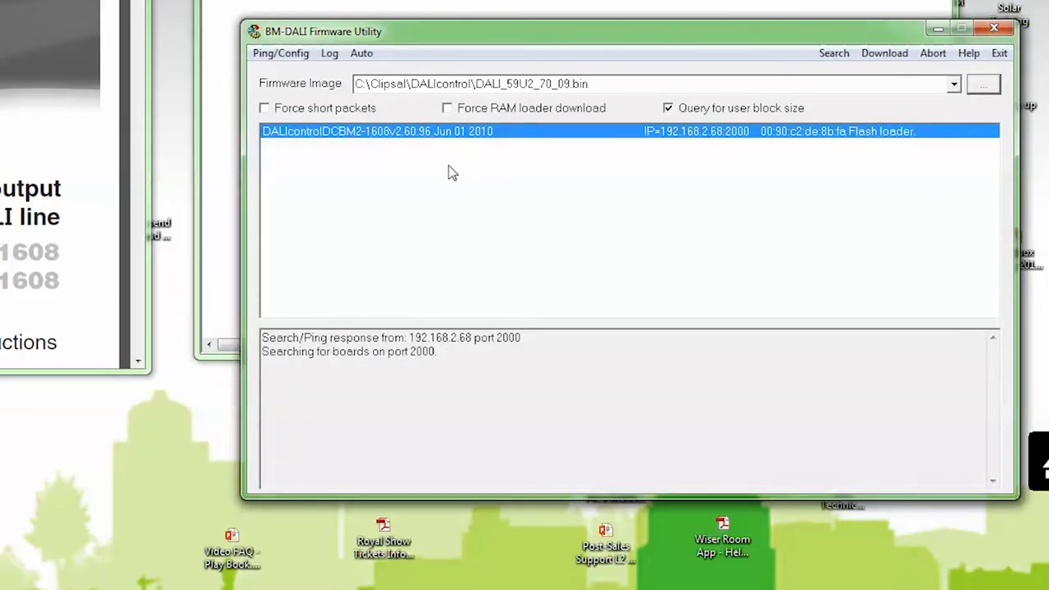
{"action": "mouse_move", "coordinate": [728, 203]}
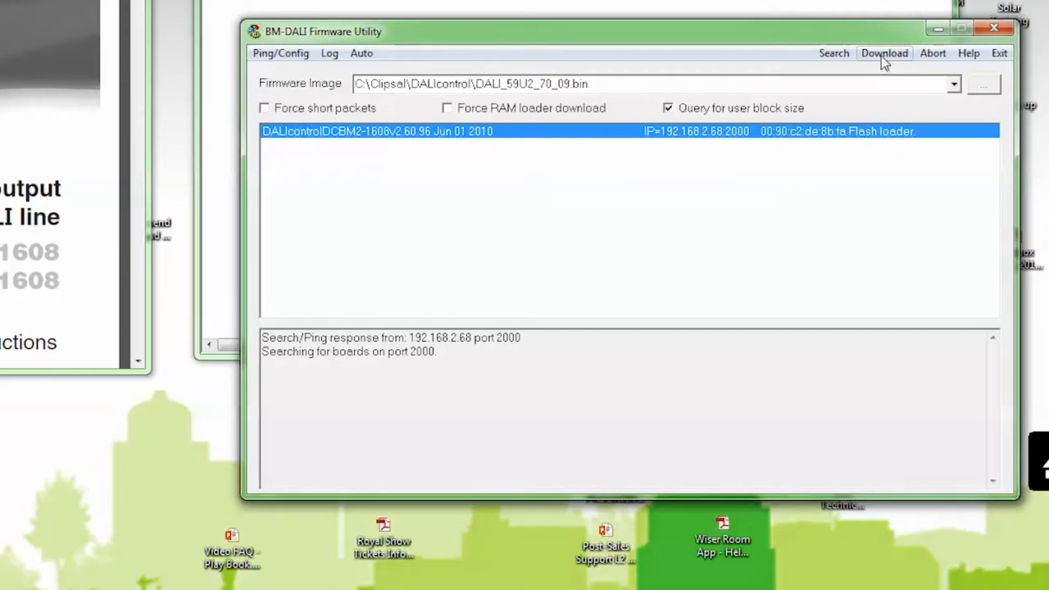
Download the new firmware so the board reboots reporting v2.70.09 dated May 12 2014.
{"action": "left_click", "coordinate": [885, 52]}
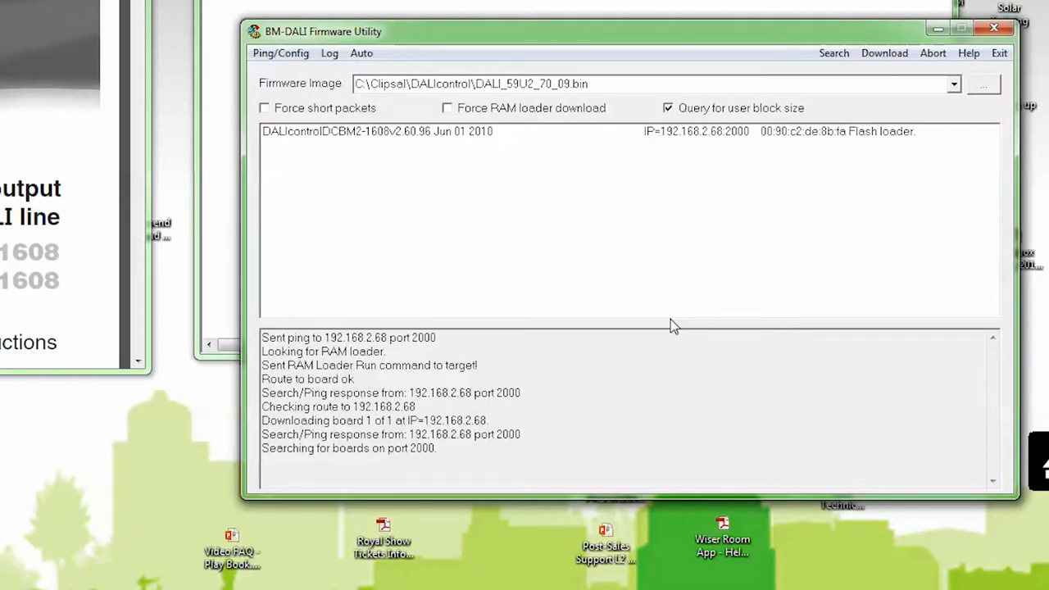
{"action": "left_click", "coordinate": [885, 52]}
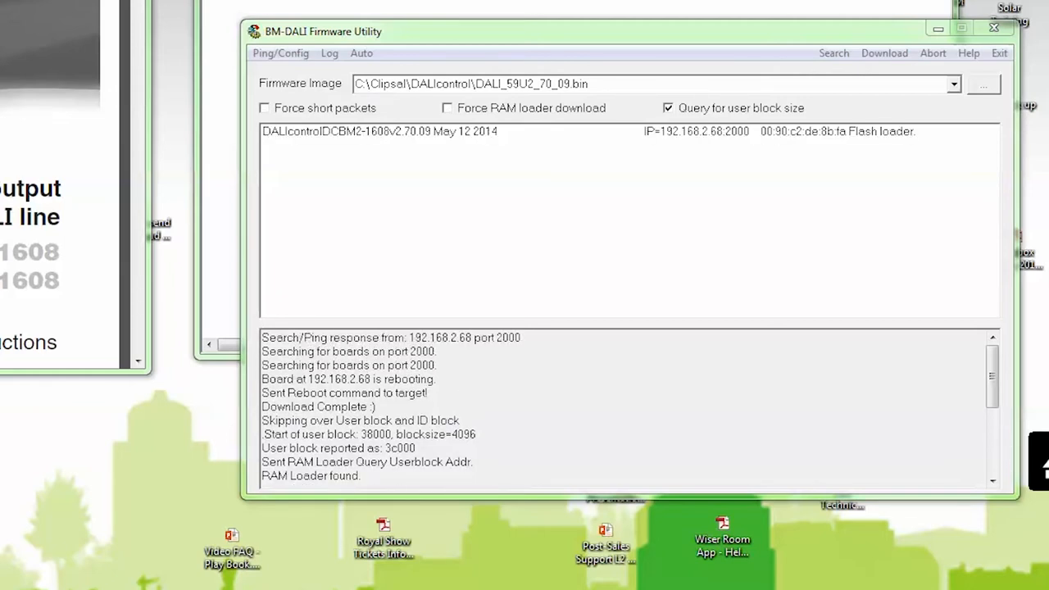
{"action": "mouse_move", "coordinate": [360, 169]}
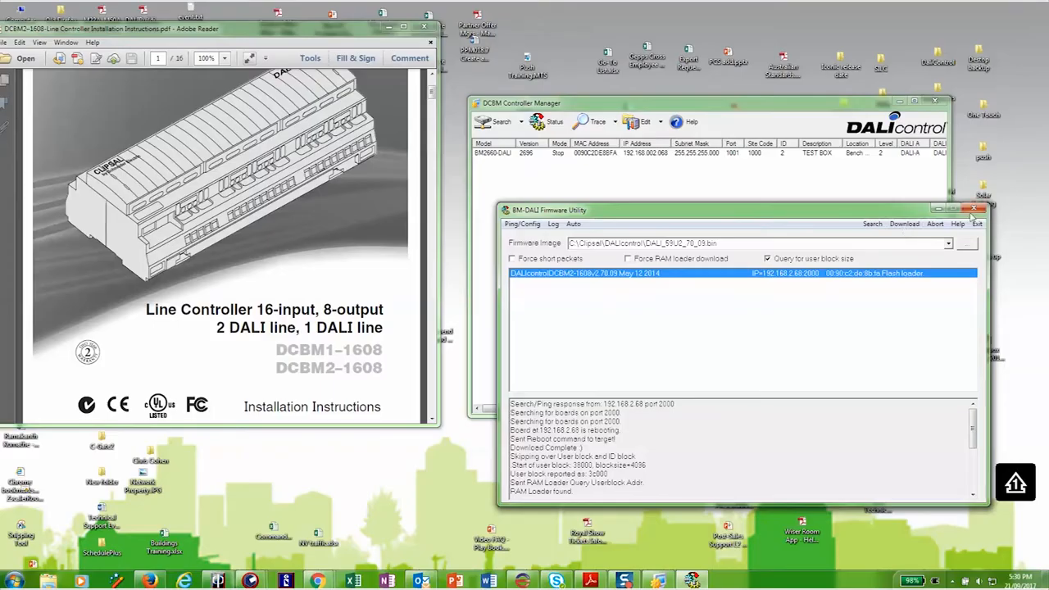
Return to DCBM Controller Manager where the BM2660-DALI now lists version 2709.
{"action": "left_click", "coordinate": [977, 210]}
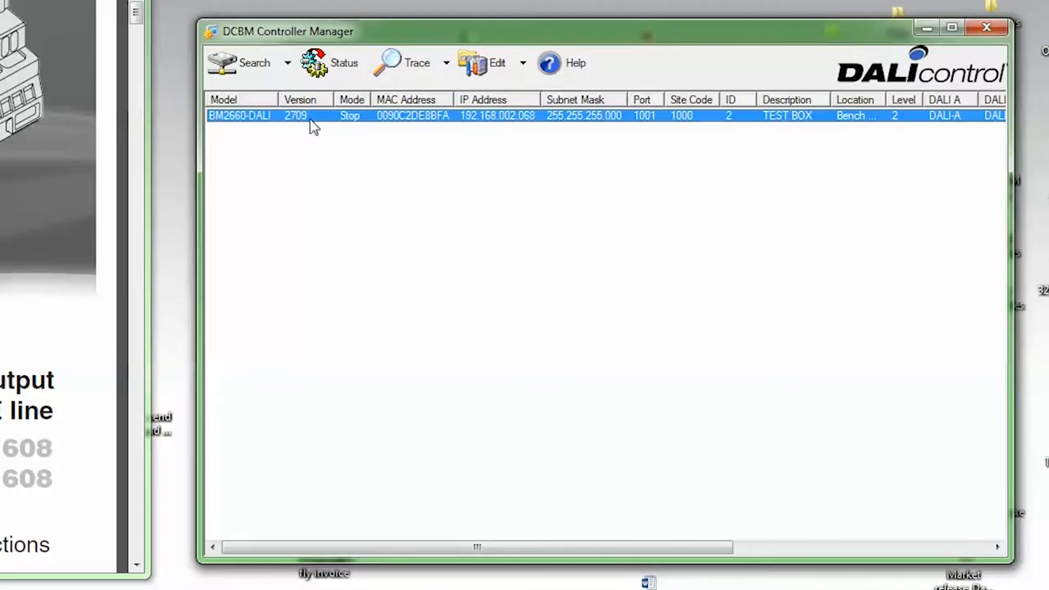
{"action": "mouse_move", "coordinate": [318, 125]}
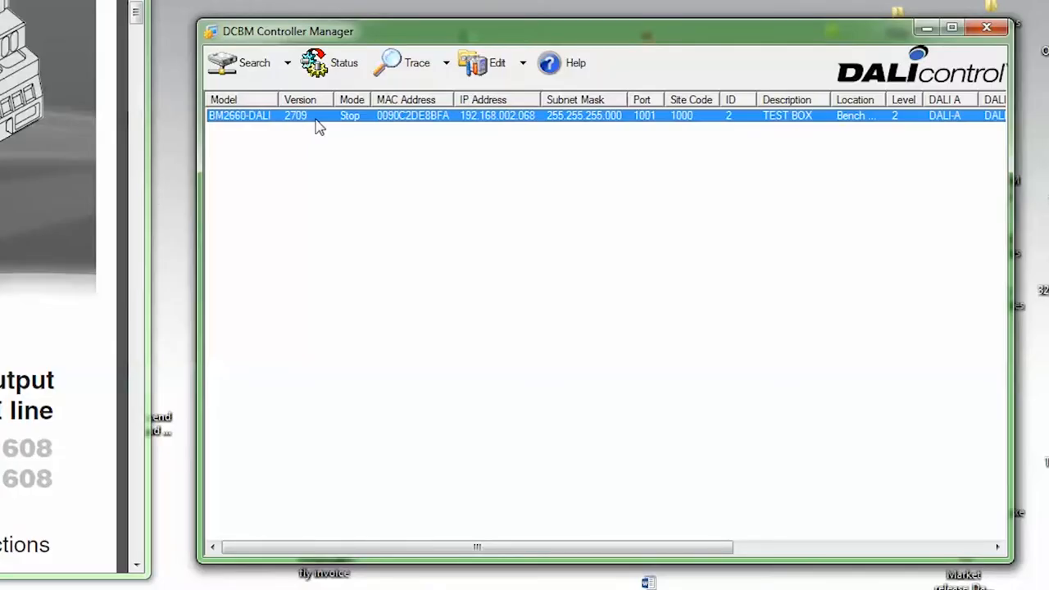
{"action": "mouse_move", "coordinate": [243, 134]}
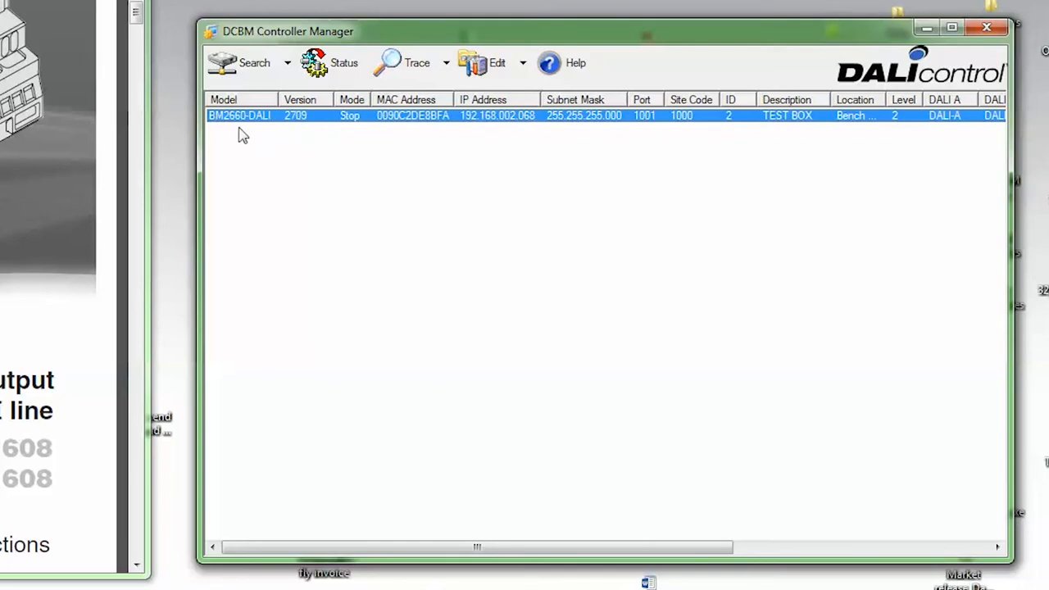
{"action": "mouse_move", "coordinate": [453, 239]}
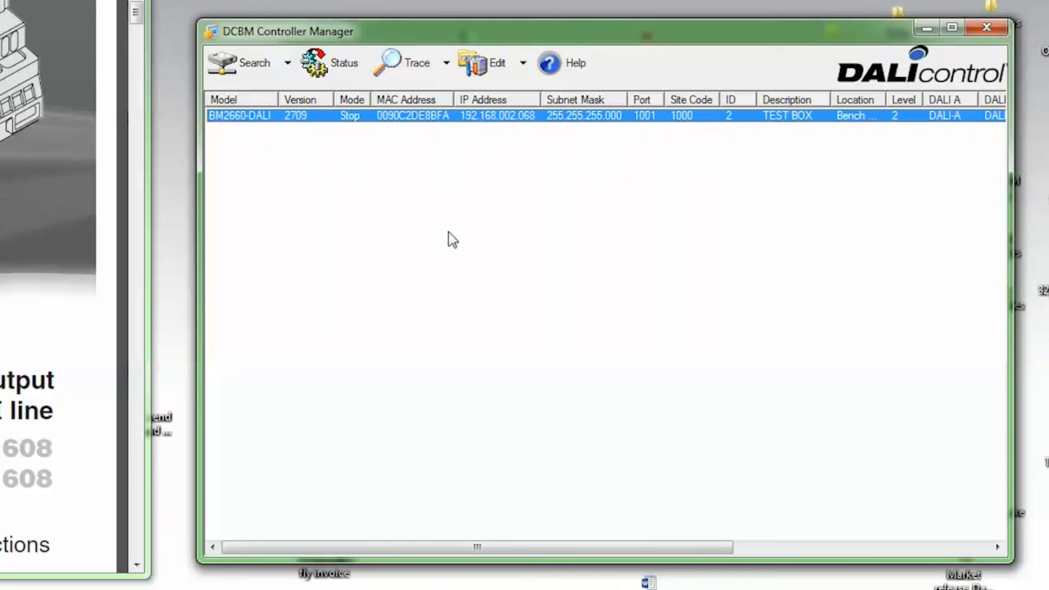
{"action": "mouse_move", "coordinate": [640, 179]}
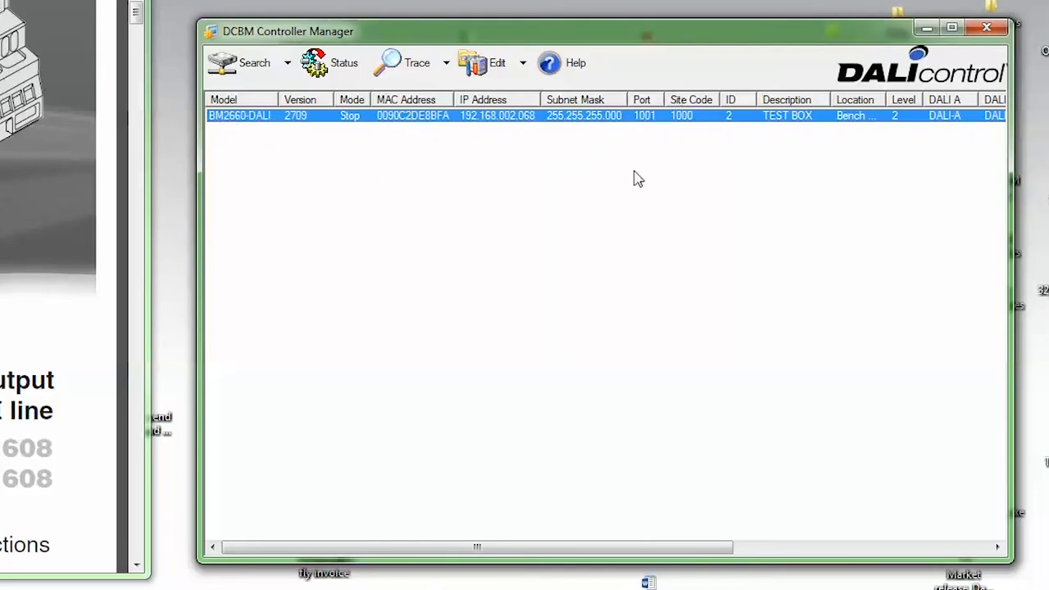